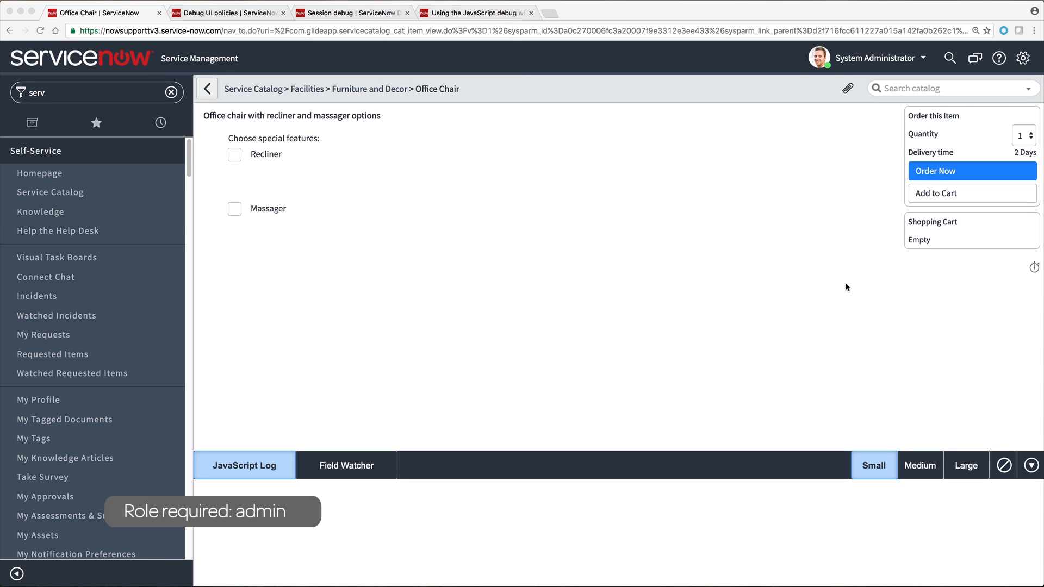
{"action": "mouse_move", "coordinate": [249, 160]}
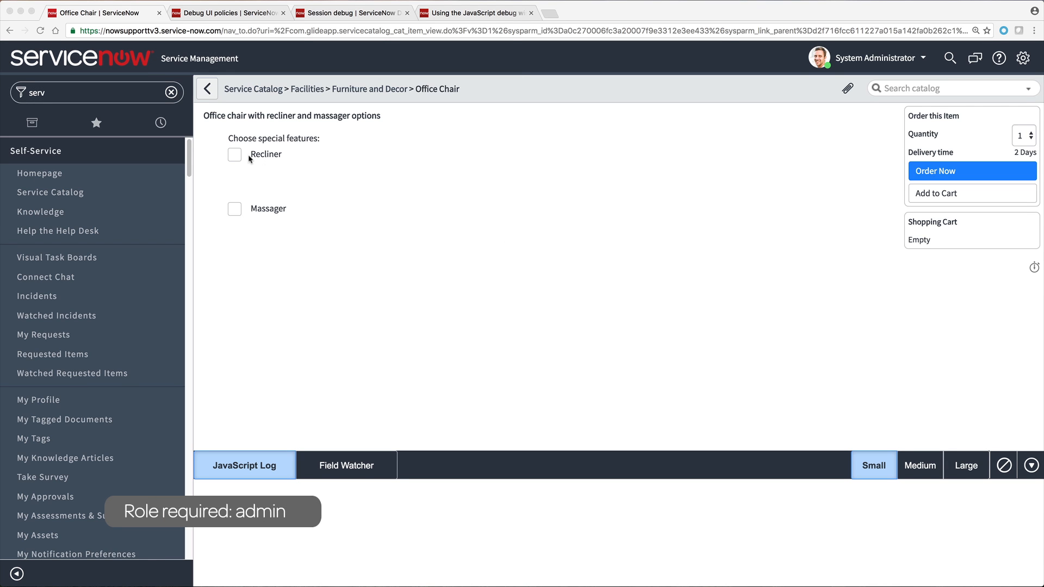
Enable Recliner at Pretzel angle and Massager at Earthquake intensity on the Office Chair form
{"action": "left_click", "coordinate": [235, 154]}
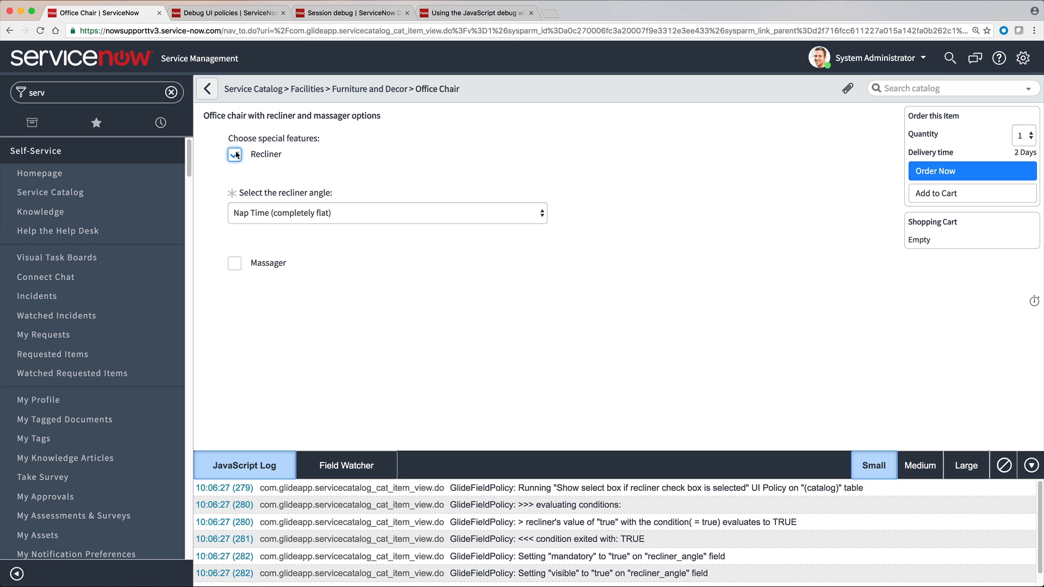
{"action": "left_click", "coordinate": [386, 213]}
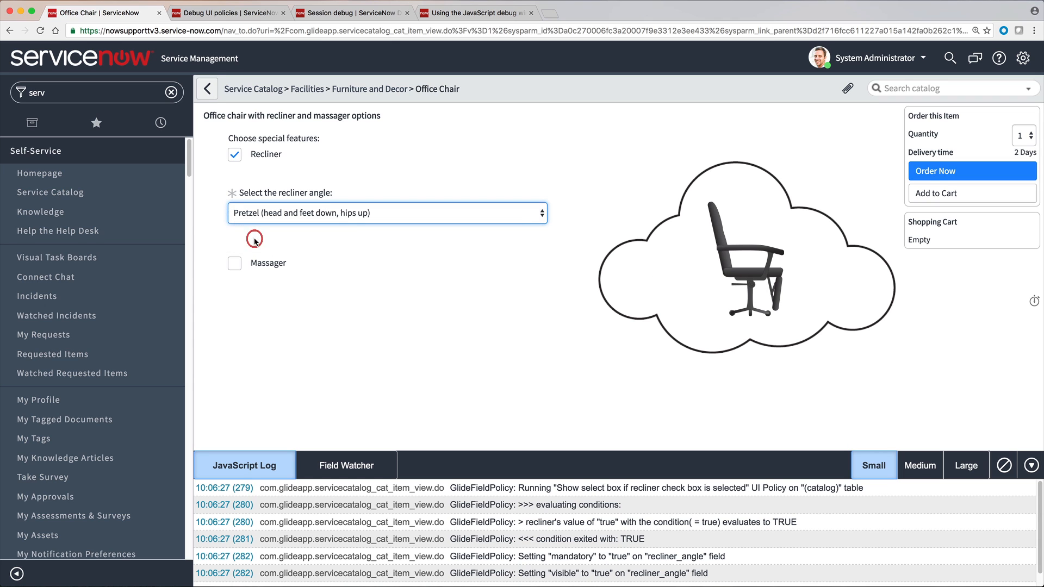
{"action": "left_click", "coordinate": [234, 263]}
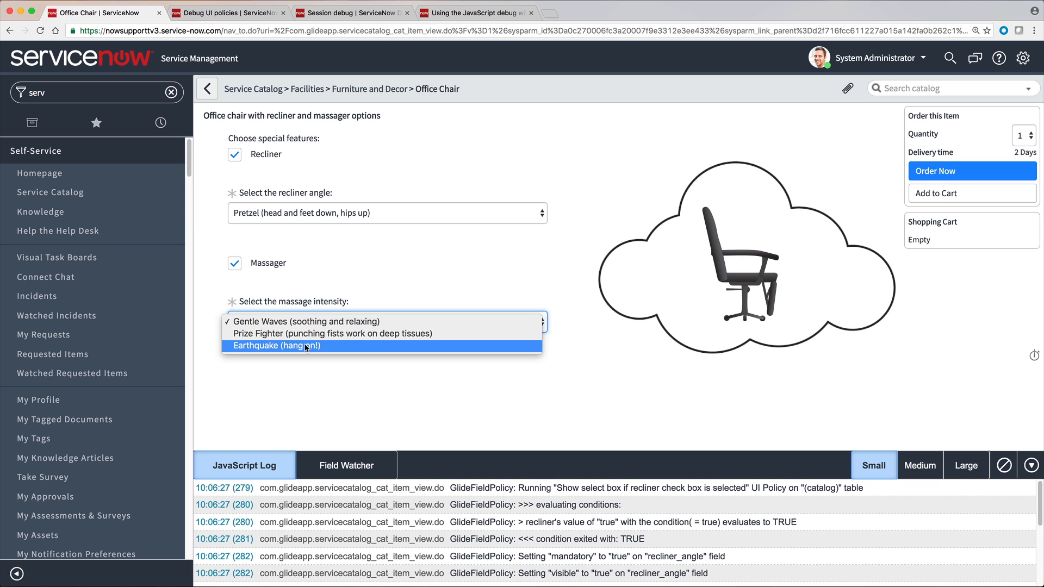
{"action": "left_click", "coordinate": [275, 346]}
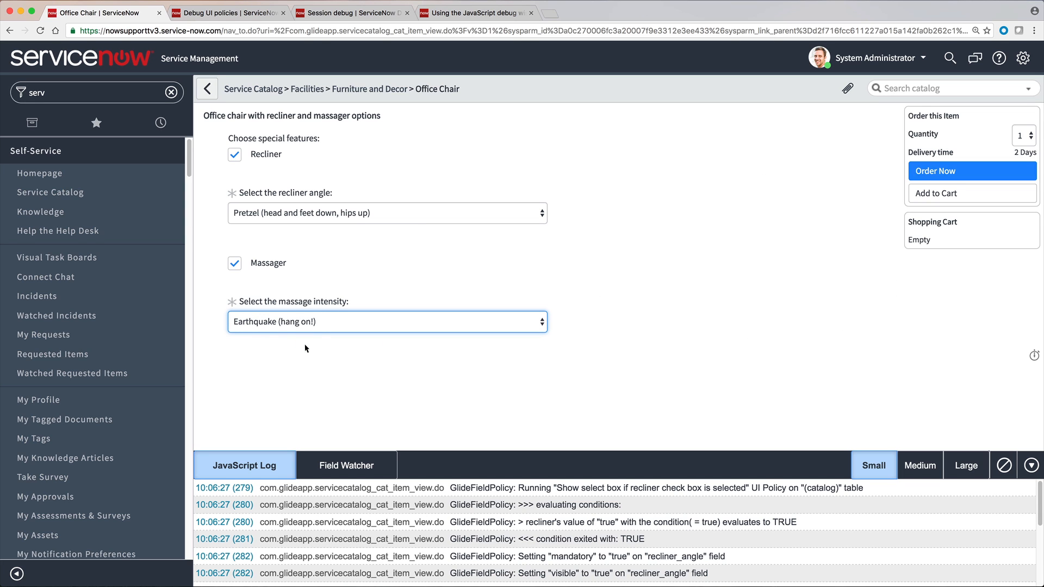
{"action": "mouse_move", "coordinate": [364, 360]}
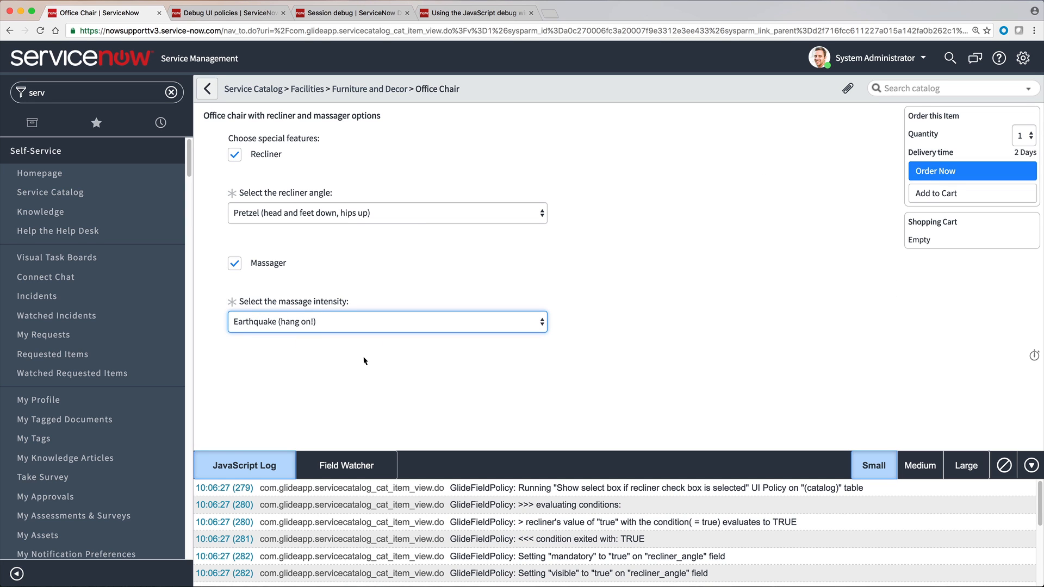
{"action": "mouse_move", "coordinate": [341, 110]}
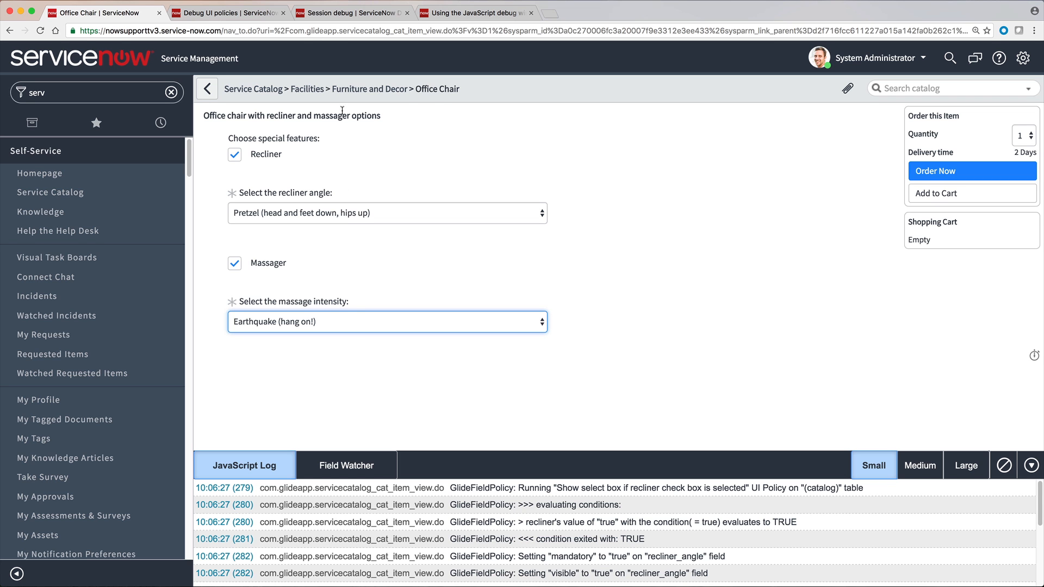
Read the Session debug and JavaScript debug window articles, then return to the Office Chair page
{"action": "left_click", "coordinate": [351, 12]}
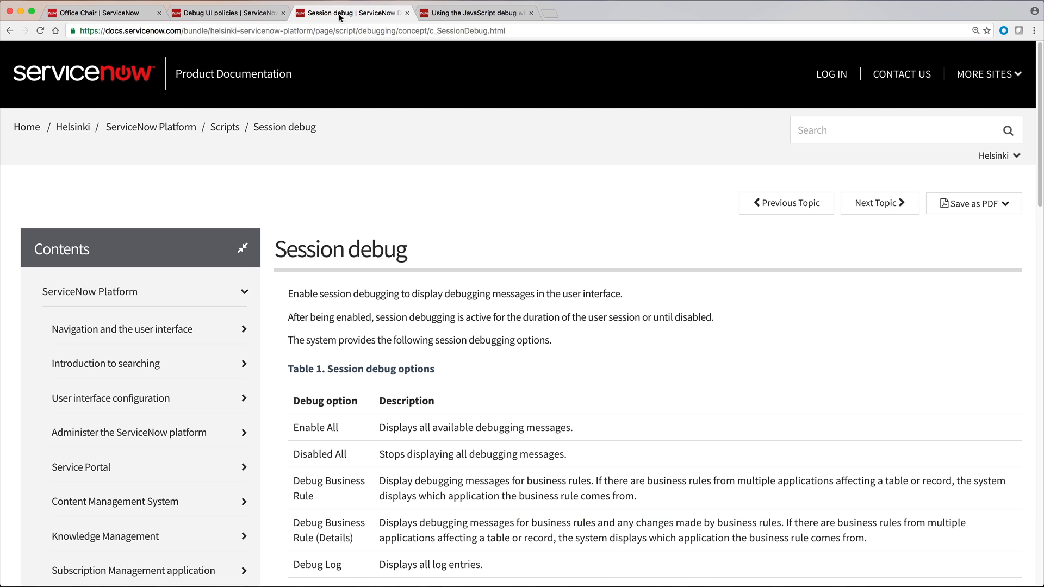
{"action": "scroll", "scroll_direction": "down", "scroll_amount": 3}
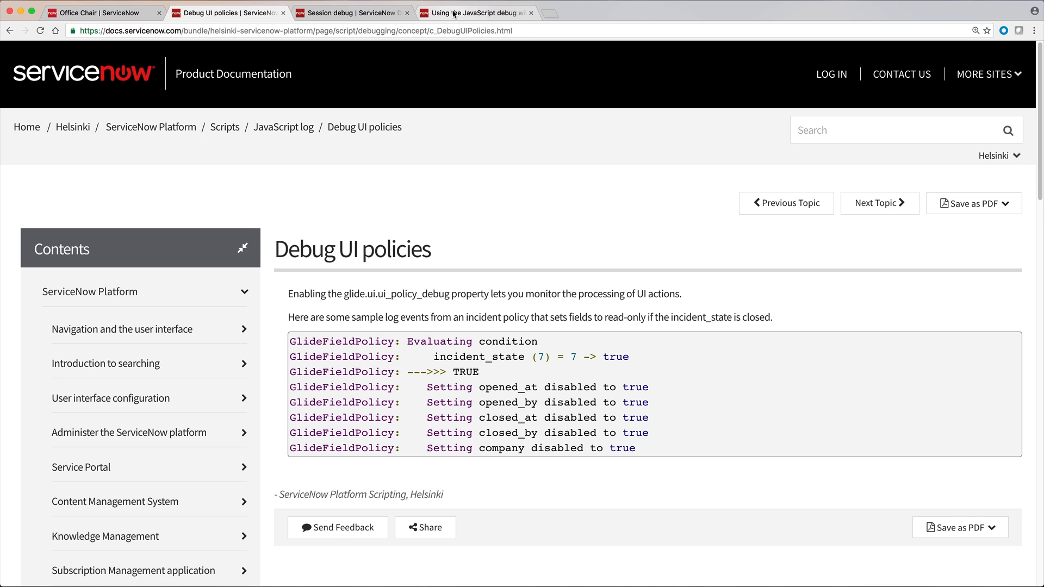
{"action": "left_click", "coordinate": [474, 13]}
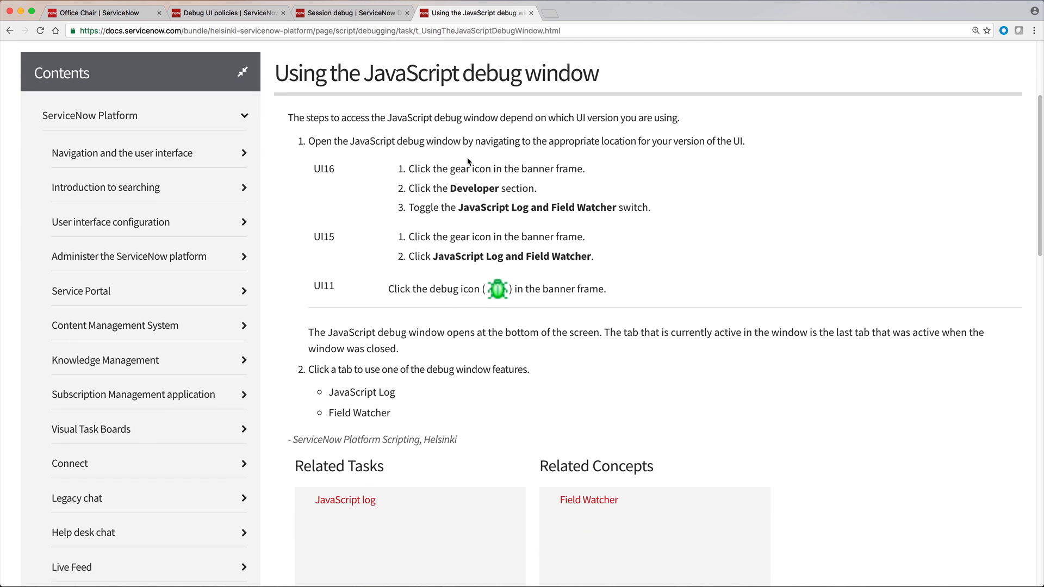
{"action": "left_click", "coordinate": [103, 12]}
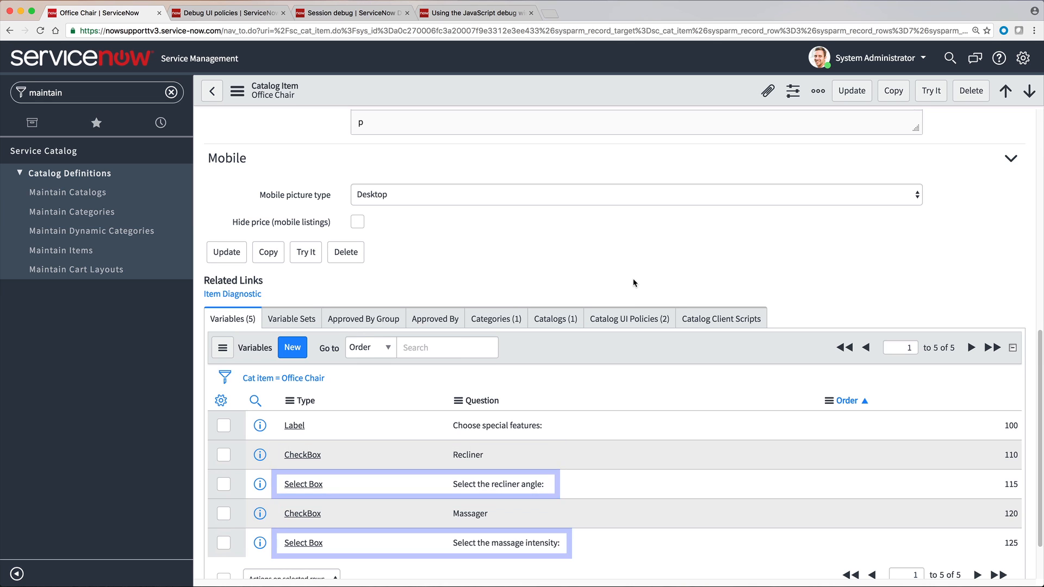
Open the recliner catalog UI policy and its recliner_angle action, set Mandatory and Visible True
{"action": "left_click", "coordinate": [628, 318]}
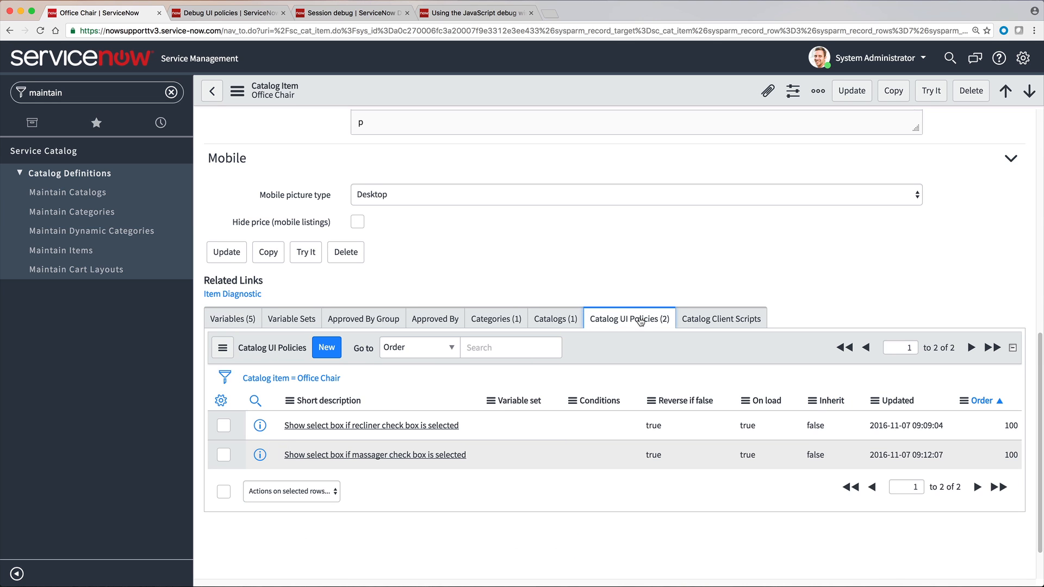
{"action": "mouse_move", "coordinate": [590, 351]}
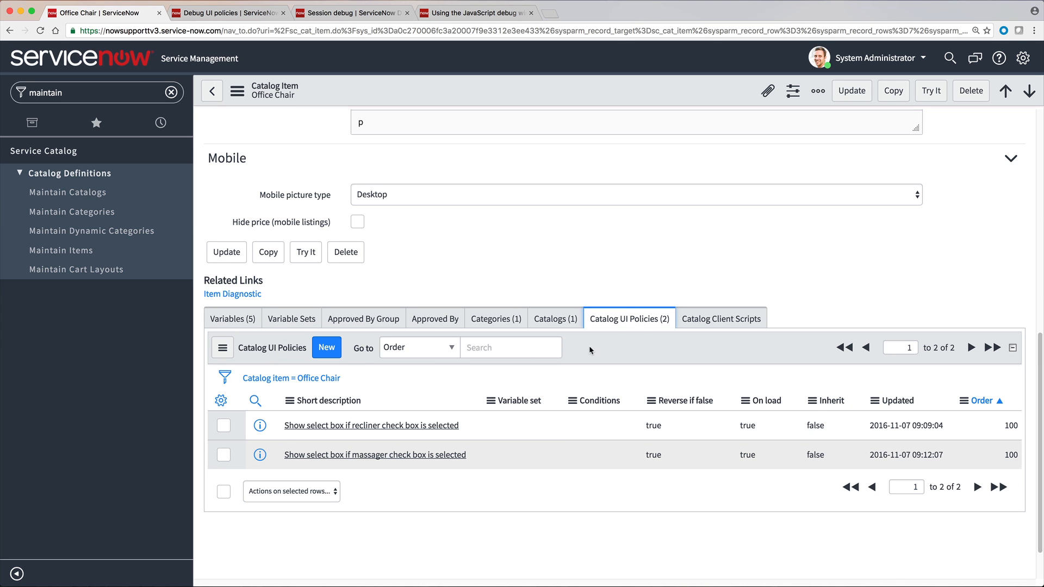
{"action": "left_click", "coordinate": [371, 426]}
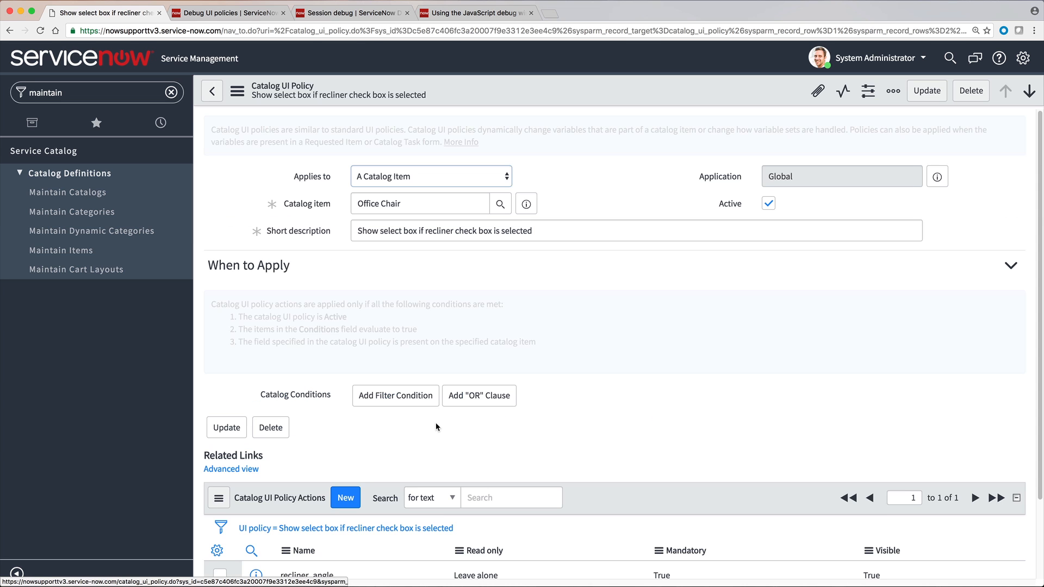
{"action": "left_click", "coordinate": [395, 395]}
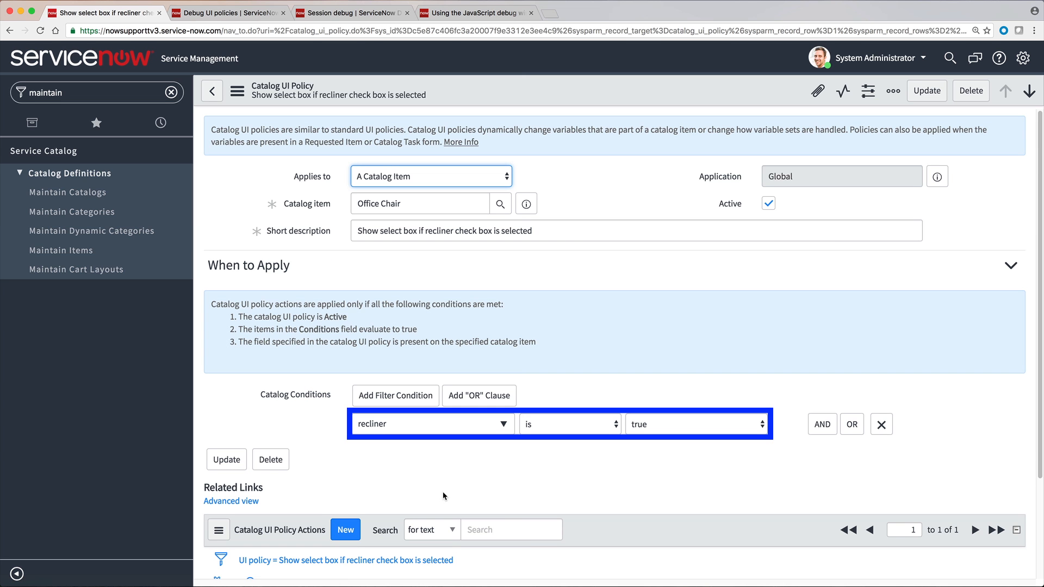
{"action": "scroll", "scroll_direction": "down", "scroll_amount": 3}
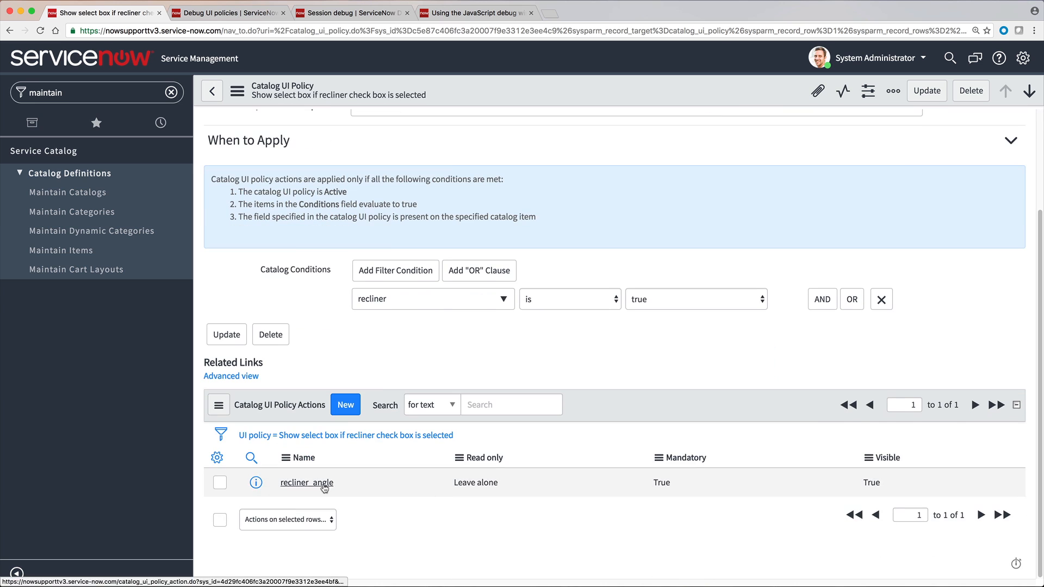
{"action": "left_click", "coordinate": [306, 482]}
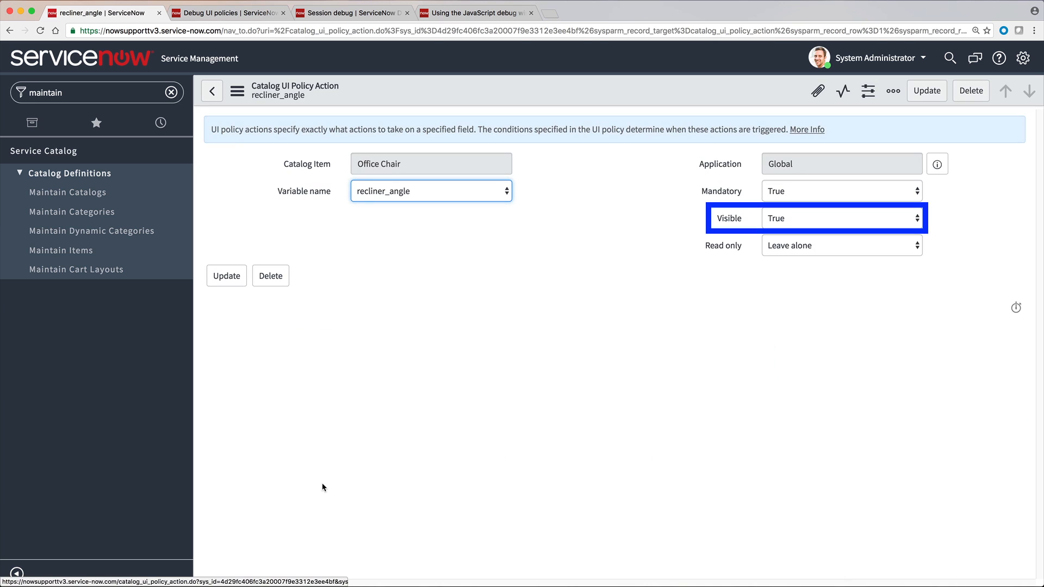
{"action": "left_click", "coordinate": [842, 191]}
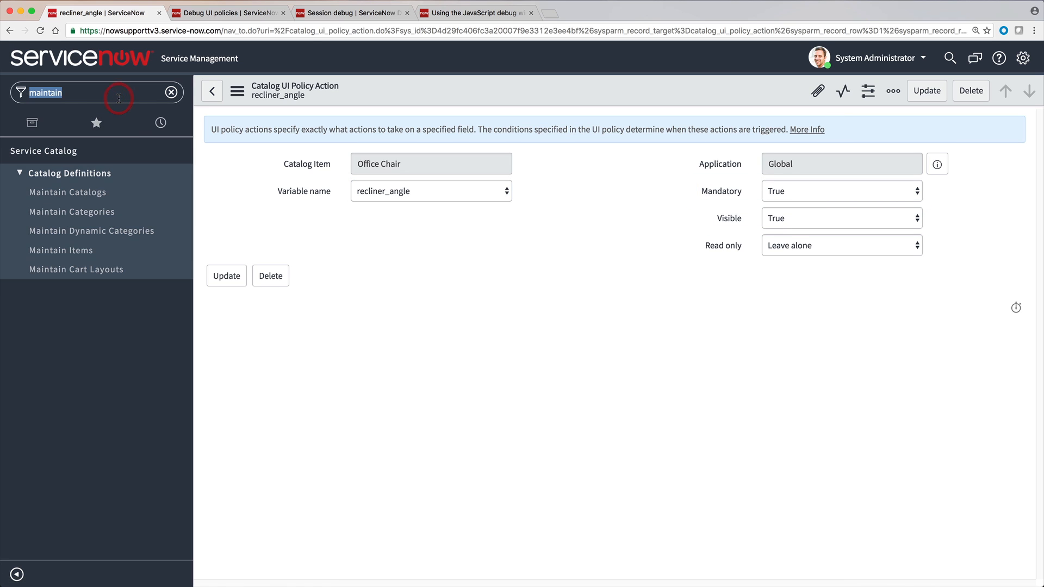
Activate Debug UI Policies and enable JavaScript Log and Field Watcher in Developer settings
{"action": "type", "text": "debug"}
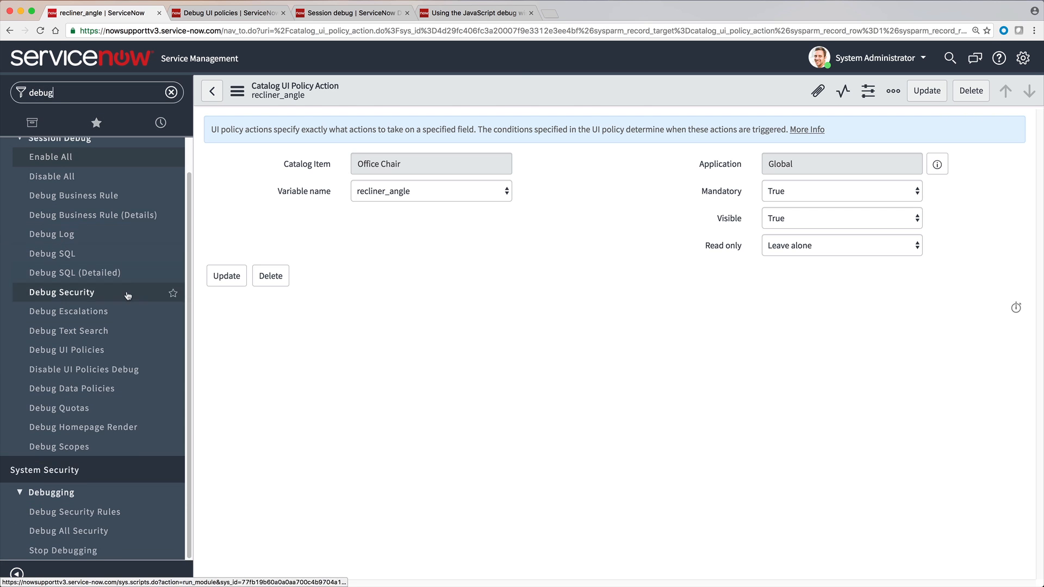
{"action": "left_click", "coordinate": [66, 350]}
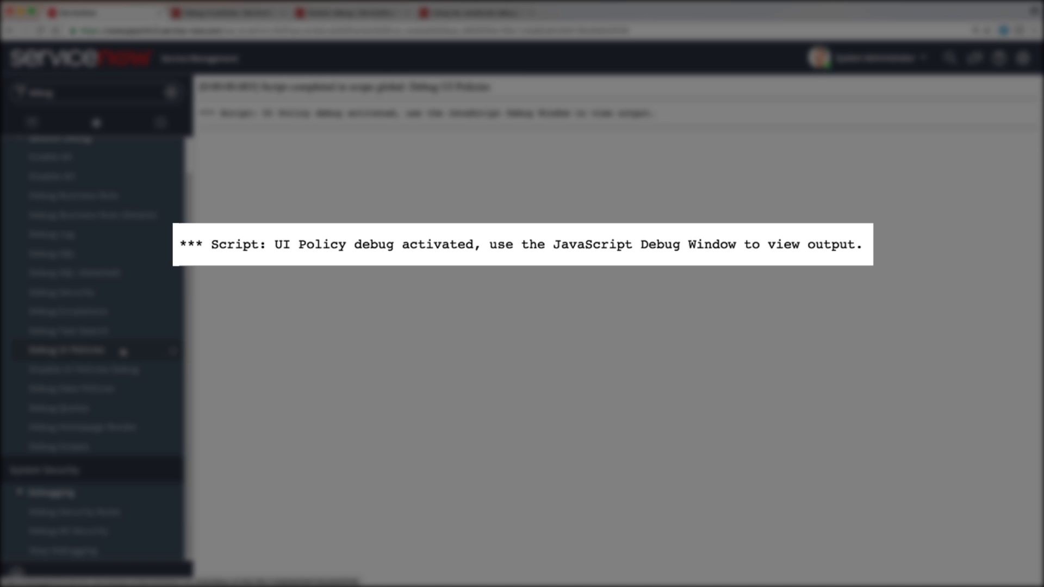
{"action": "left_click", "coordinate": [1024, 58]}
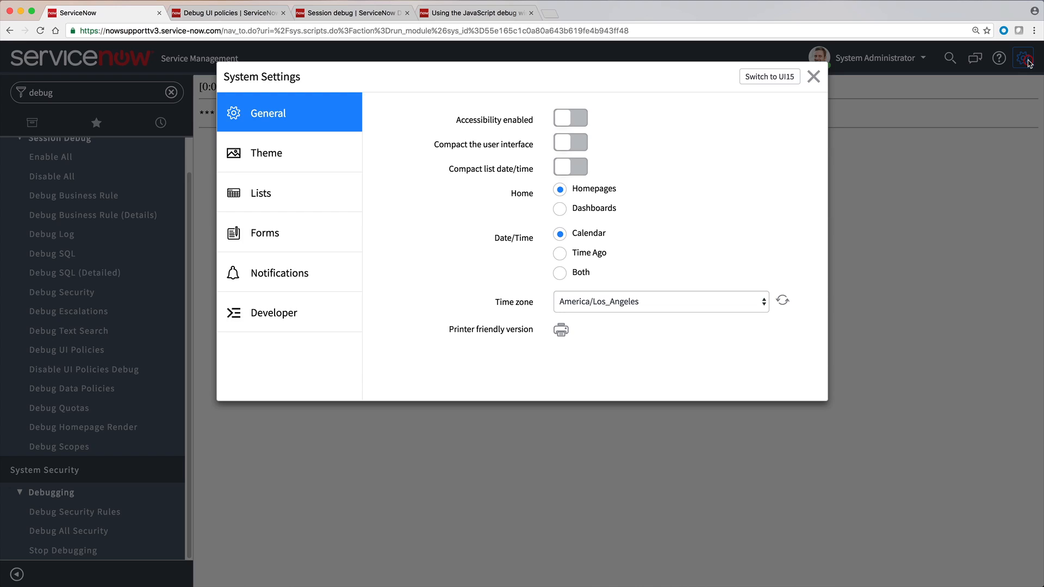
{"action": "left_click", "coordinate": [273, 312]}
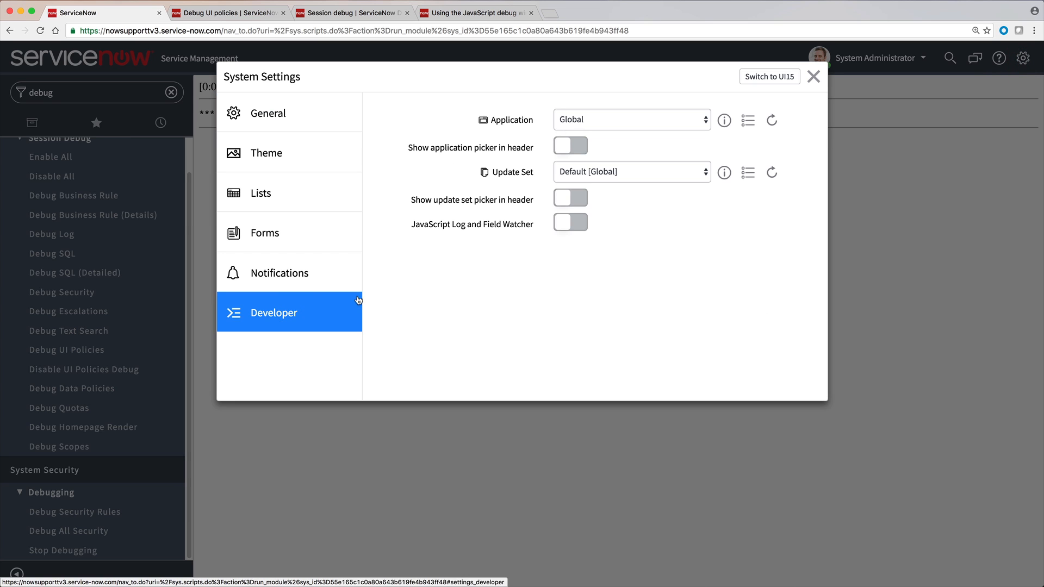
{"action": "left_click", "coordinate": [570, 222]}
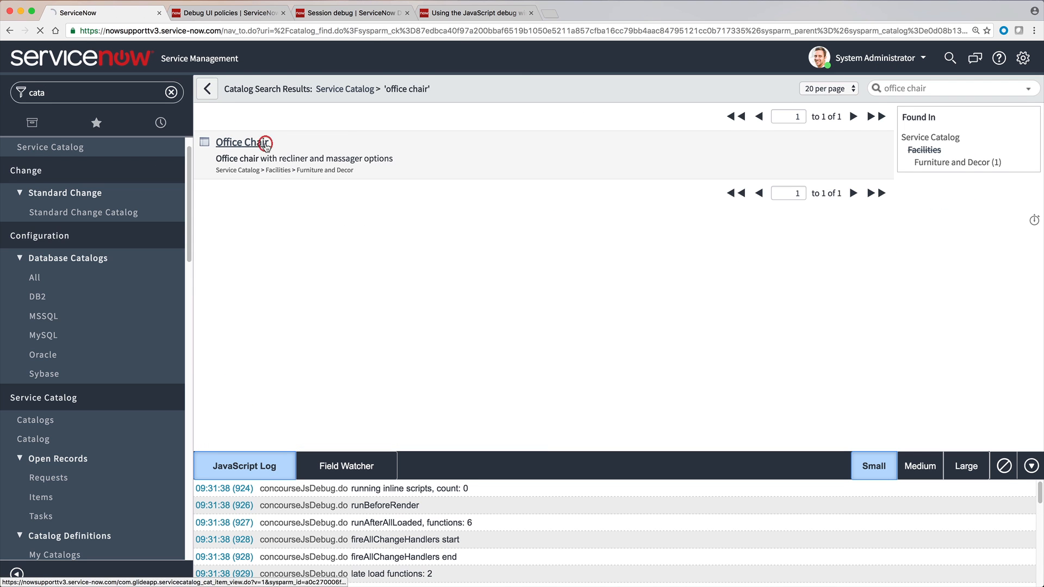
Open Office Chair, clear the JavaScript Log, and tick Recliner to trace its policy
{"action": "left_click", "coordinate": [234, 142]}
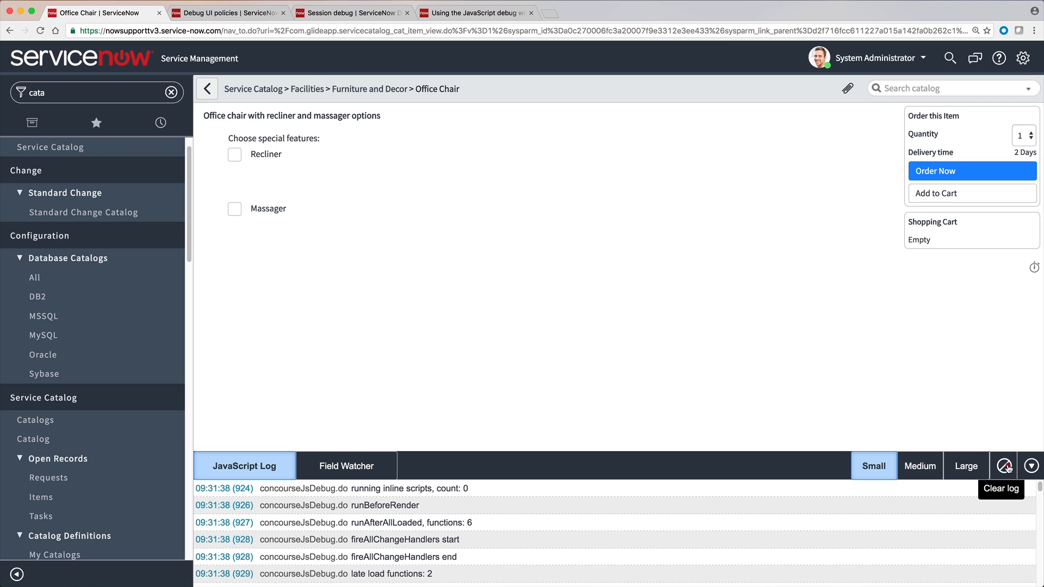
{"action": "left_click", "coordinate": [1002, 465]}
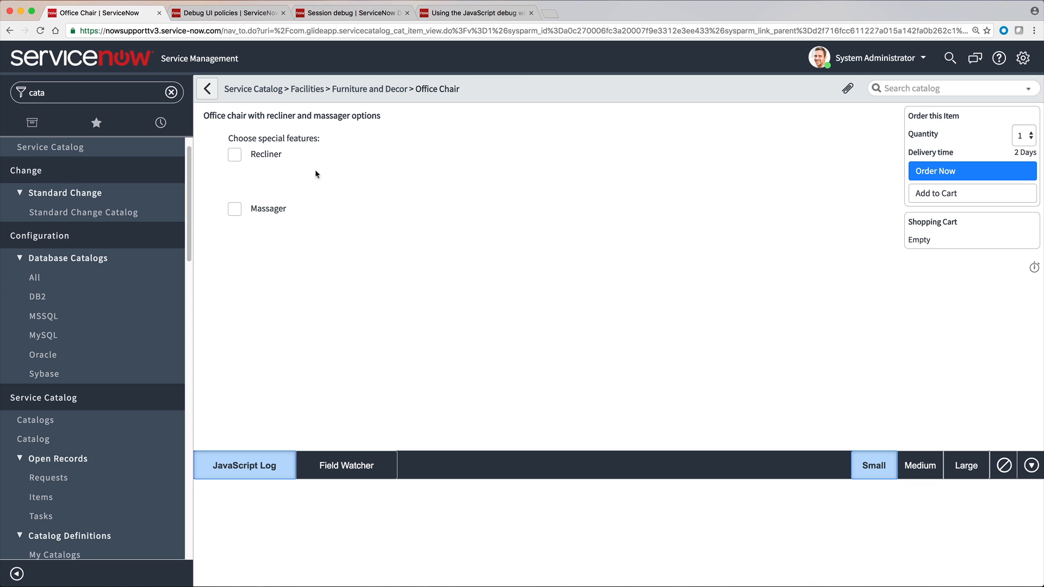
{"action": "left_click", "coordinate": [233, 154]}
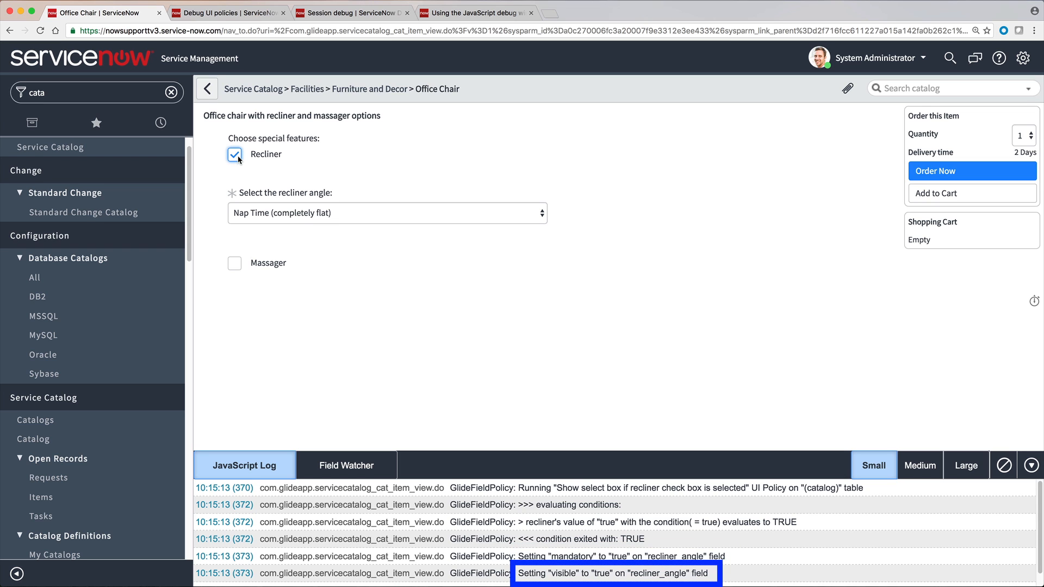
Untick Recliner and tick Massager, tracing both UI policy evaluations in the log
{"action": "left_click", "coordinate": [235, 154]}
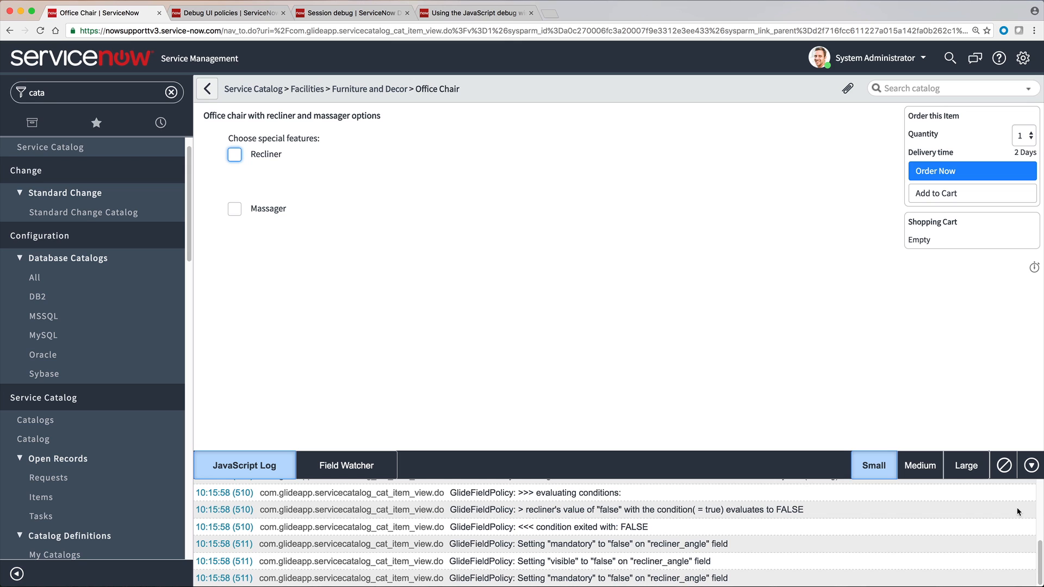
{"action": "mouse_move", "coordinate": [596, 348]}
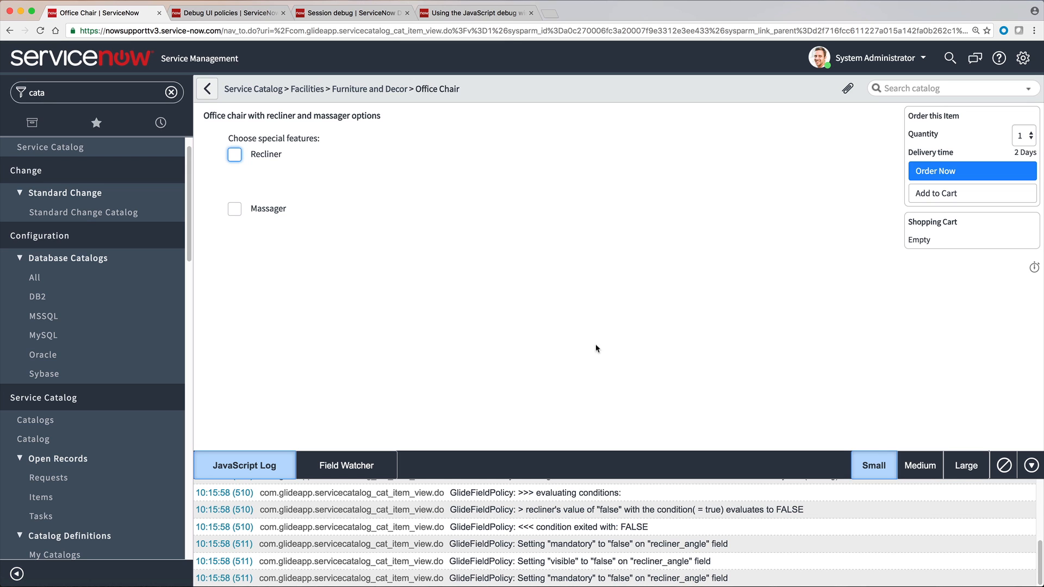
{"action": "left_click", "coordinate": [234, 208]}
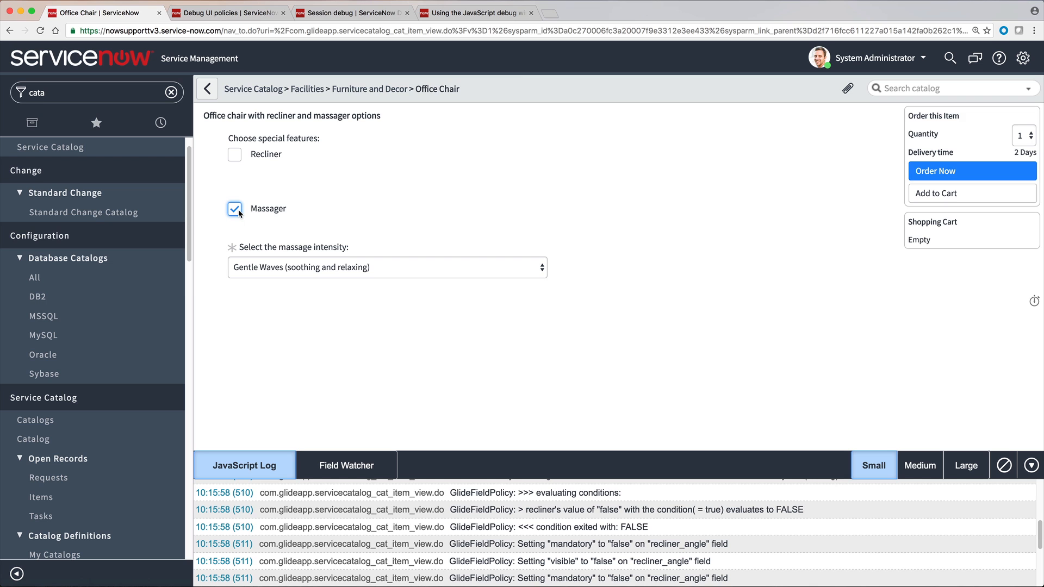
{"action": "mouse_move", "coordinate": [804, 495]}
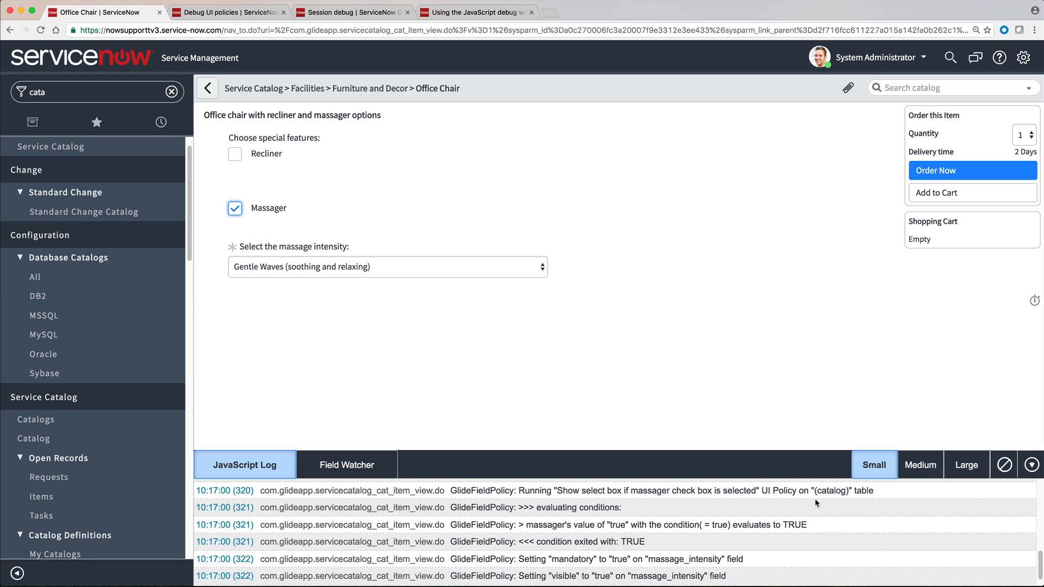
{"action": "mouse_move", "coordinate": [910, 484]}
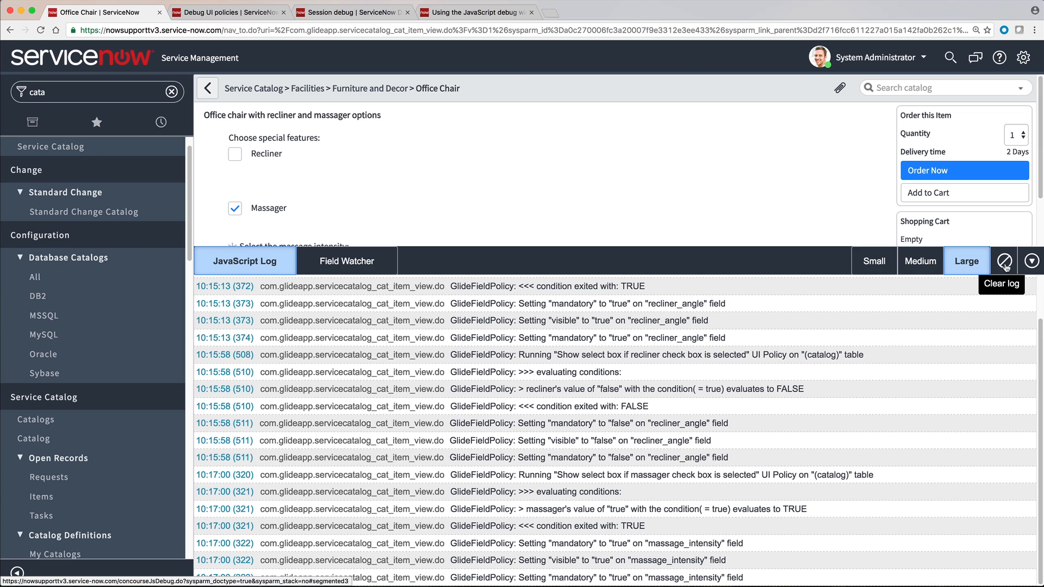
Clear the log, run Disable UI Policies Debug, and close the JavaScript debug window
{"action": "left_click", "coordinate": [1005, 261]}
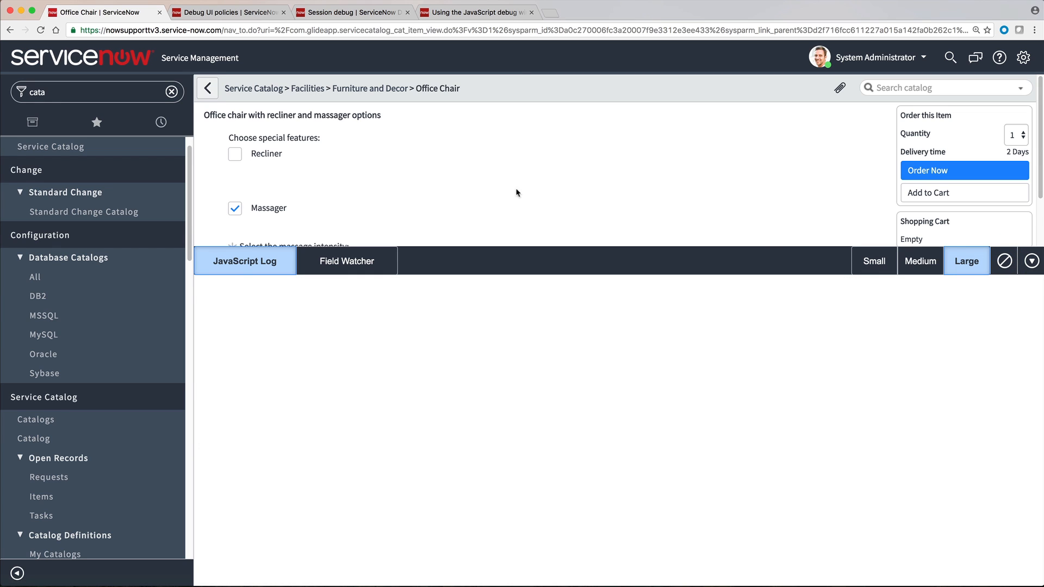
{"action": "type", "text": "debug"}
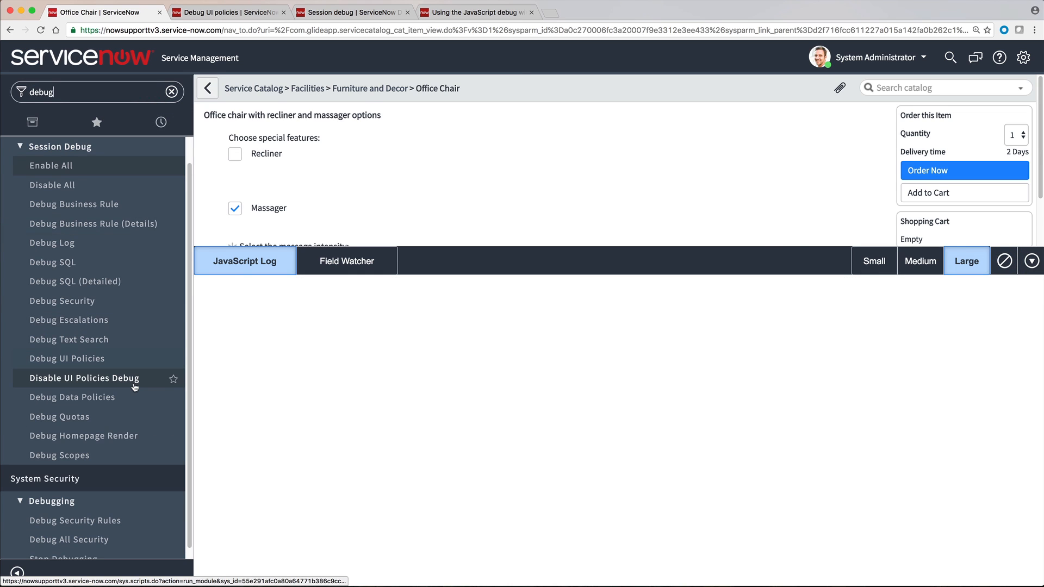
{"action": "left_click", "coordinate": [84, 377]}
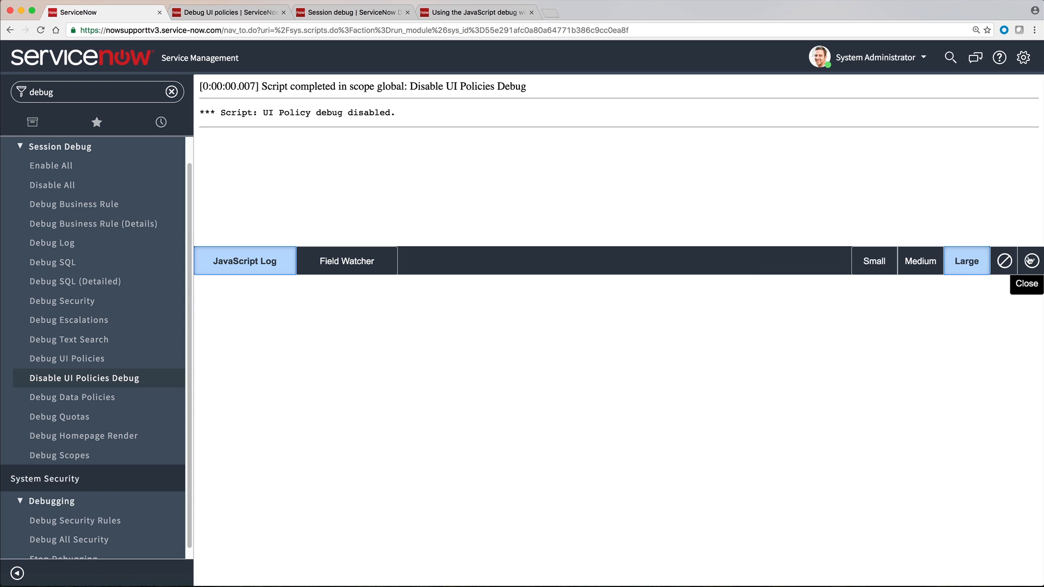
{"action": "left_click", "coordinate": [1031, 260]}
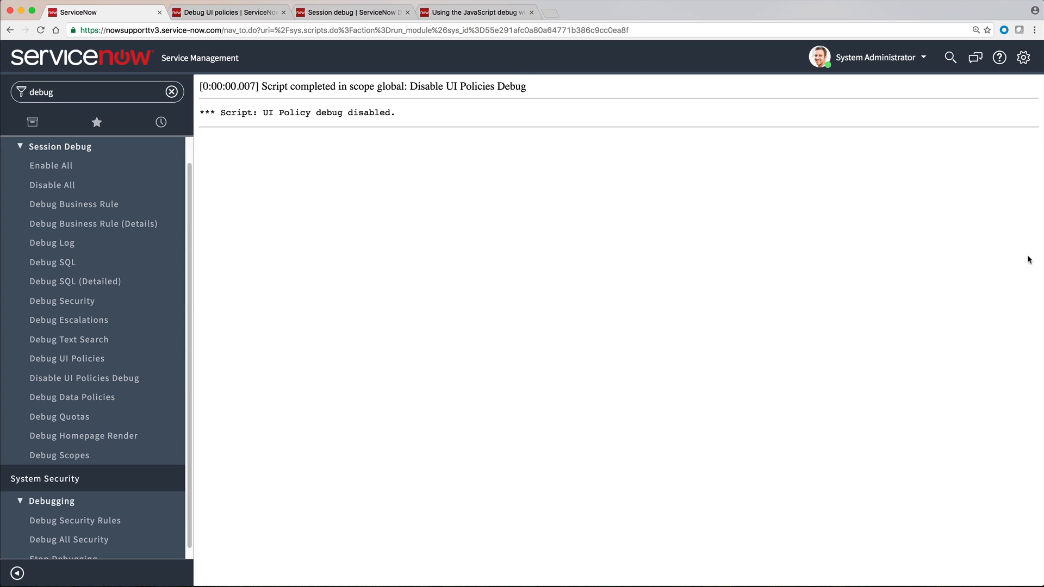